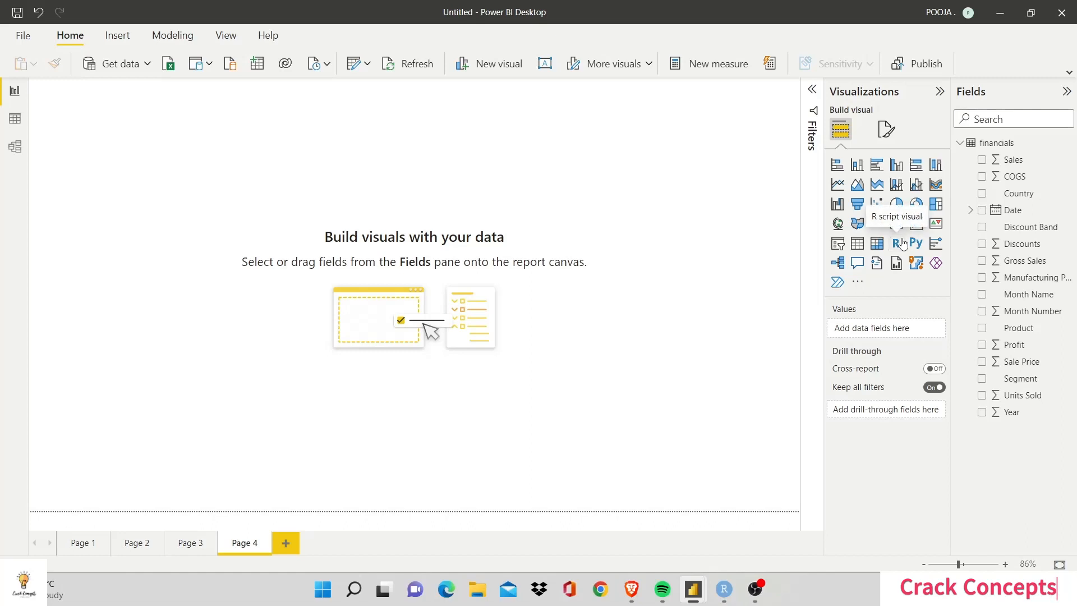
Place a new R script visual on Page 4 from the Visualizations pane
click(896, 242)
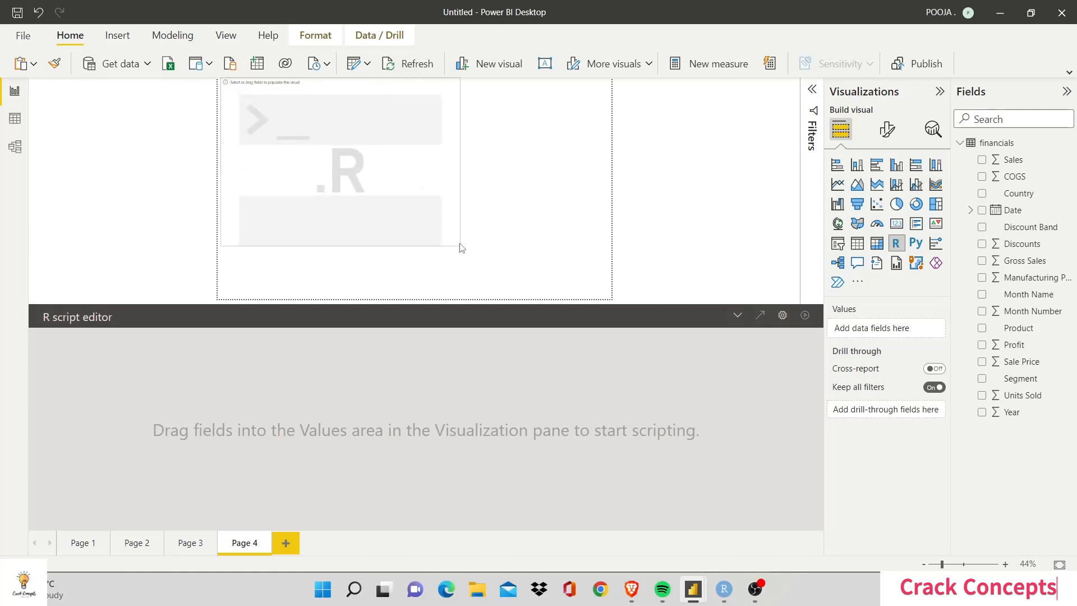
click(340, 165)
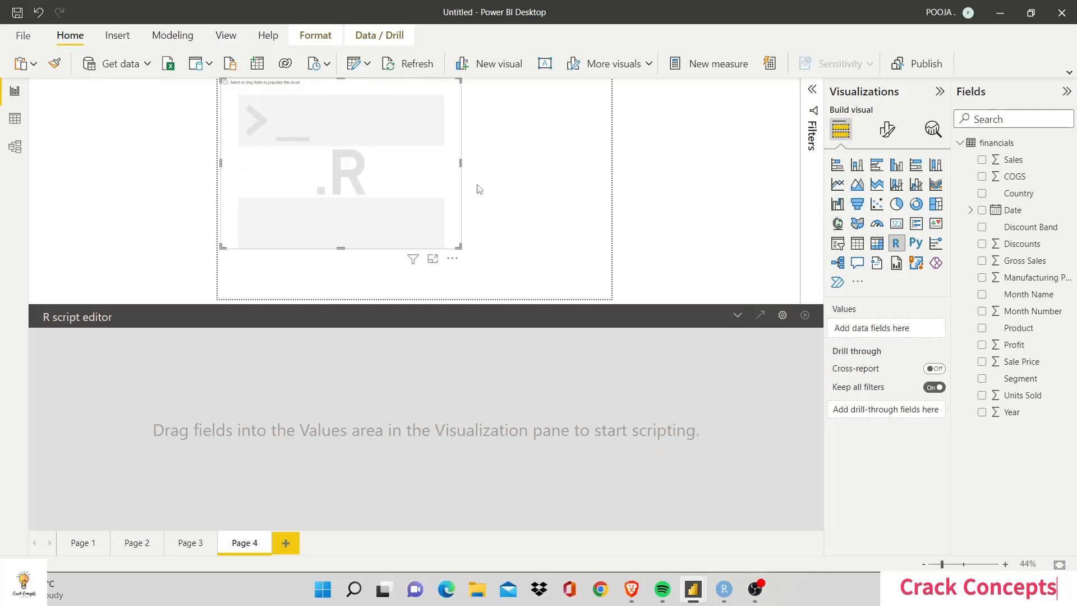
mouse_move(603, 222)
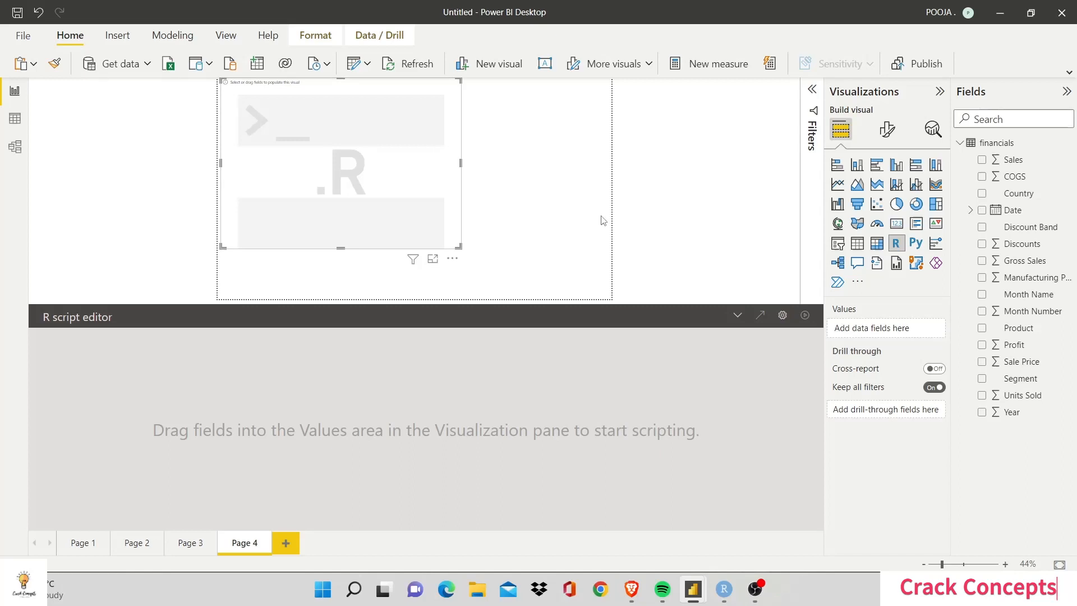
mouse_move(557, 281)
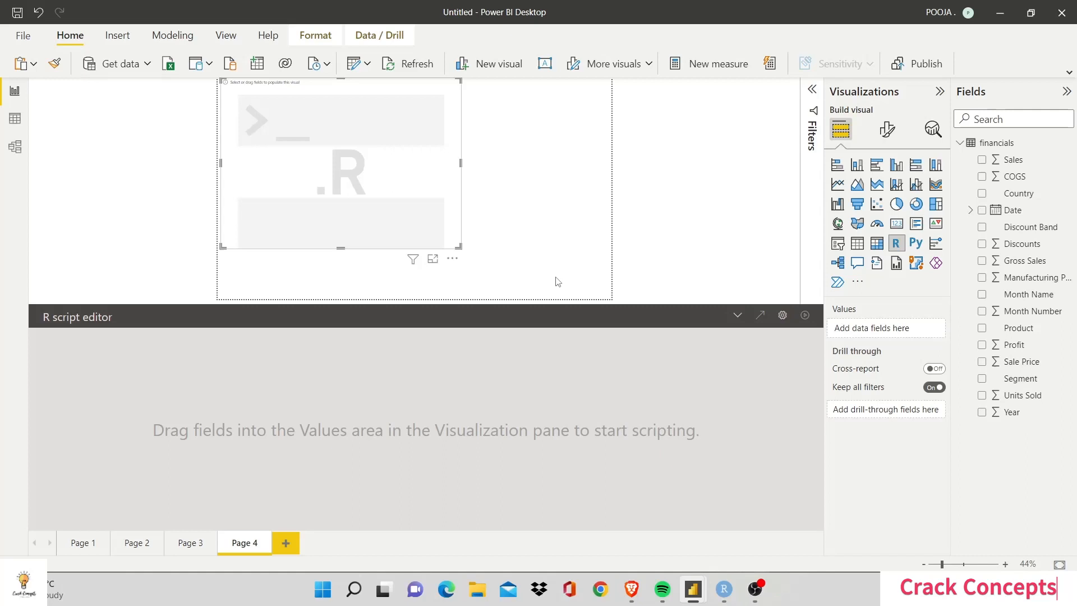
mouse_move(638, 459)
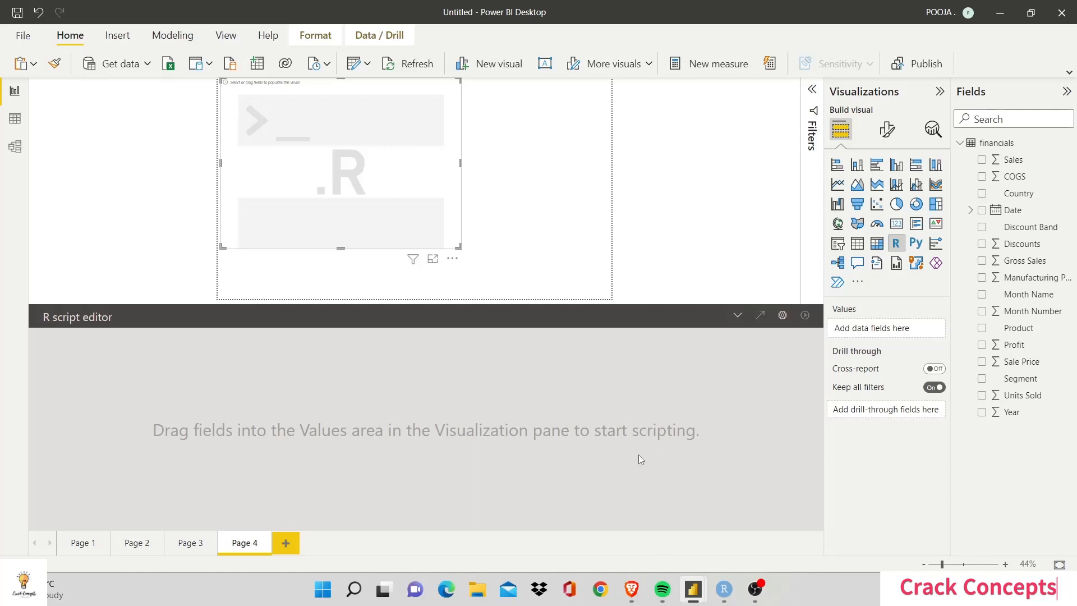
mouse_move(850, 389)
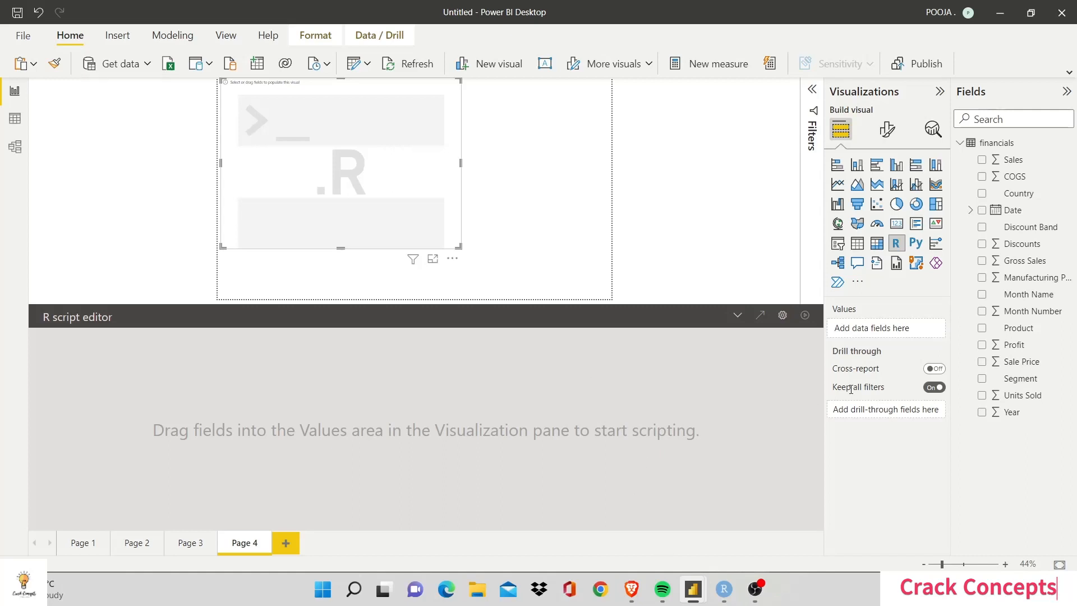
mouse_move(1000, 293)
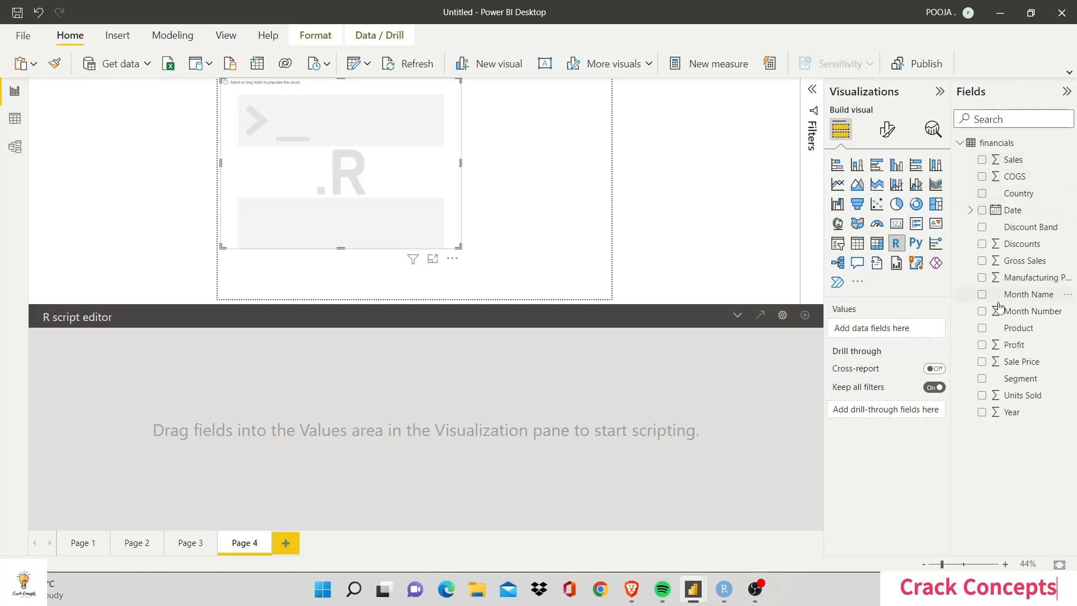
mouse_move(1028, 294)
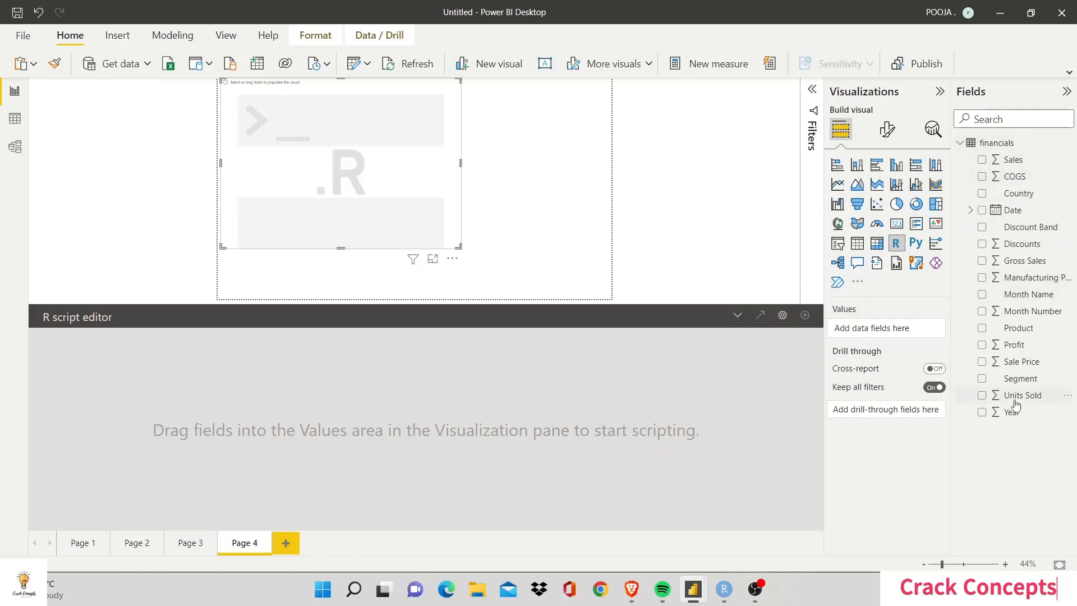
mouse_move(1022, 395)
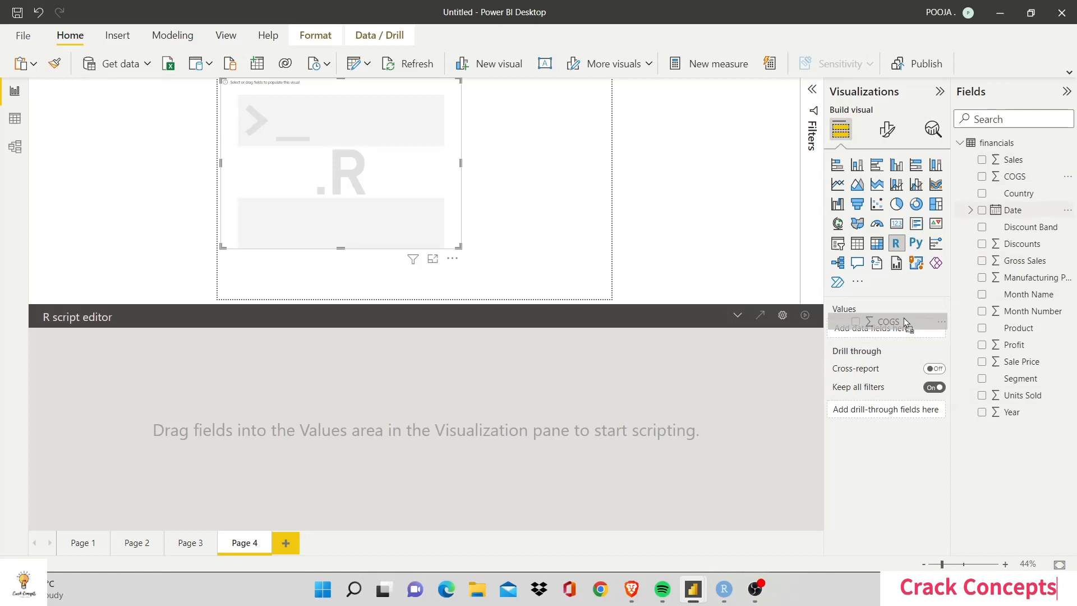
Put COGS into the R visual's Values so the dataframe preamble appears
click(982, 176)
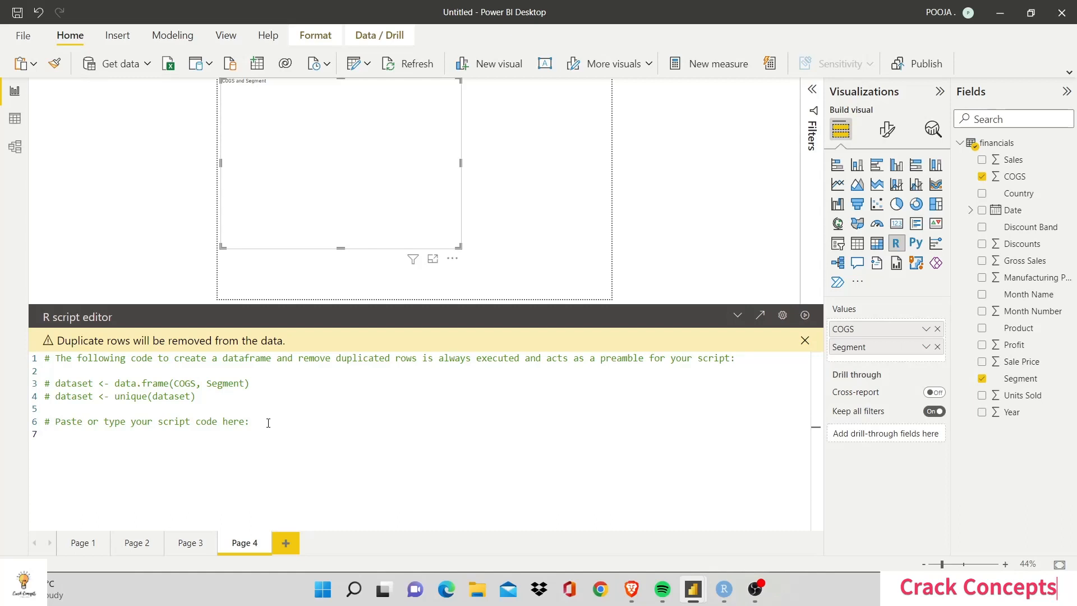
Write barplot(dataset$COGS) in the R script editor and run it
text(ba)
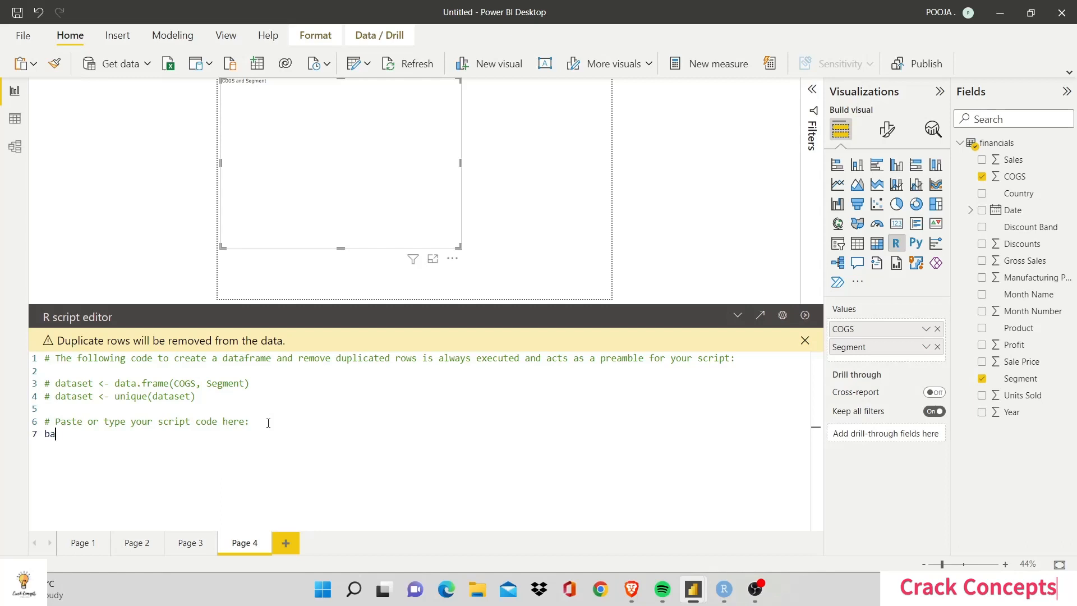
text(rplot())
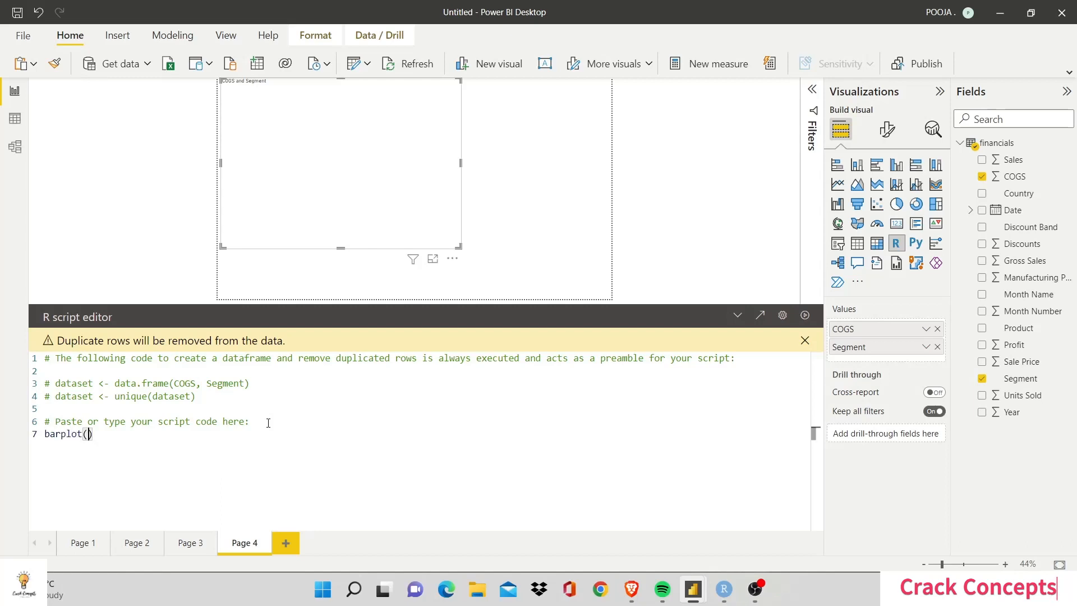
text(d)
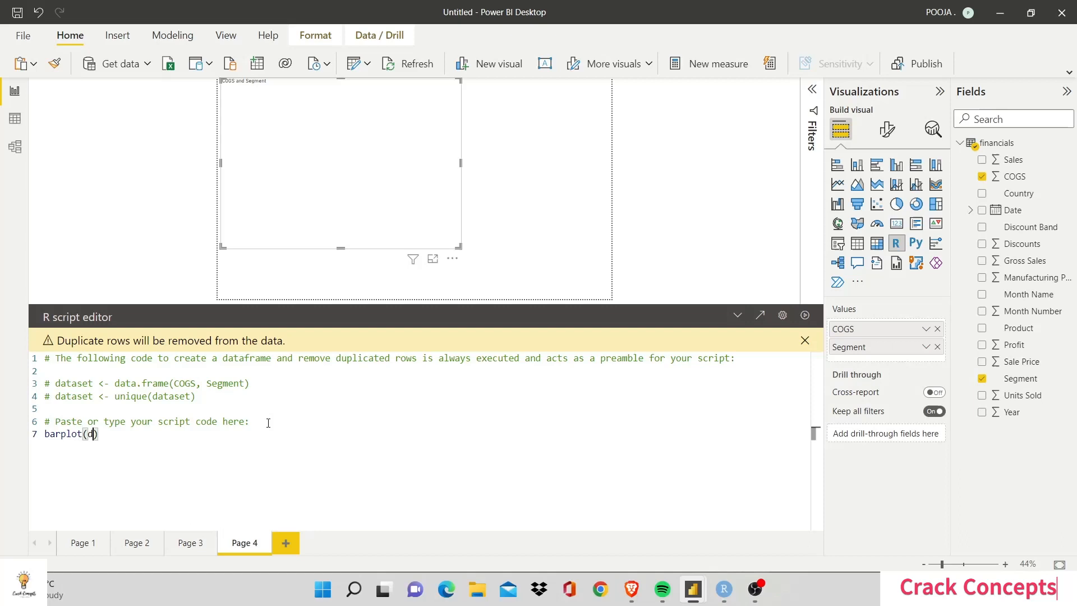
text(ataset)
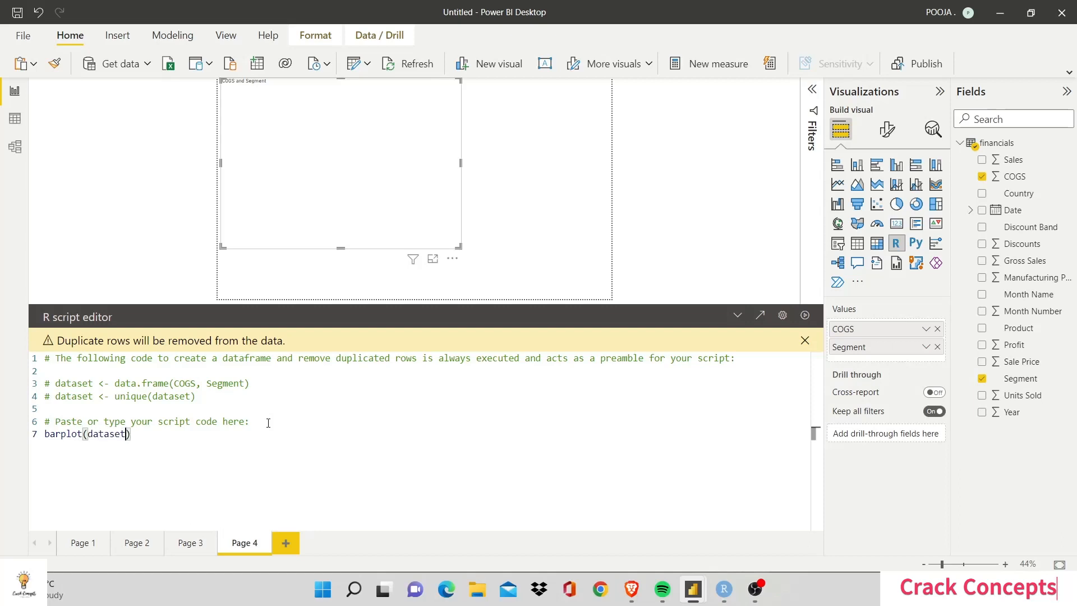
text($CO)
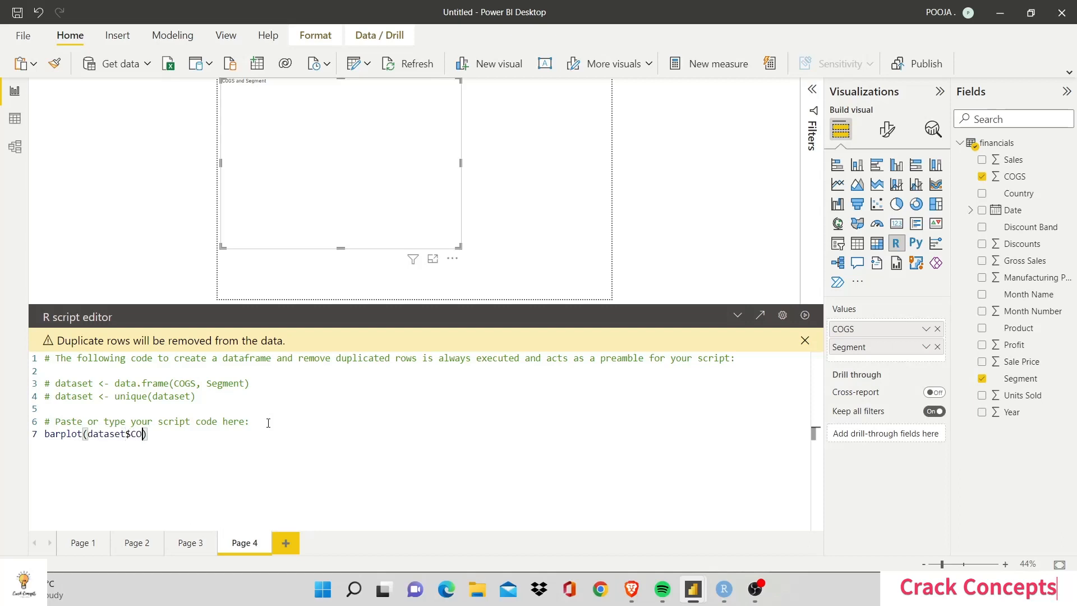
text(GS)
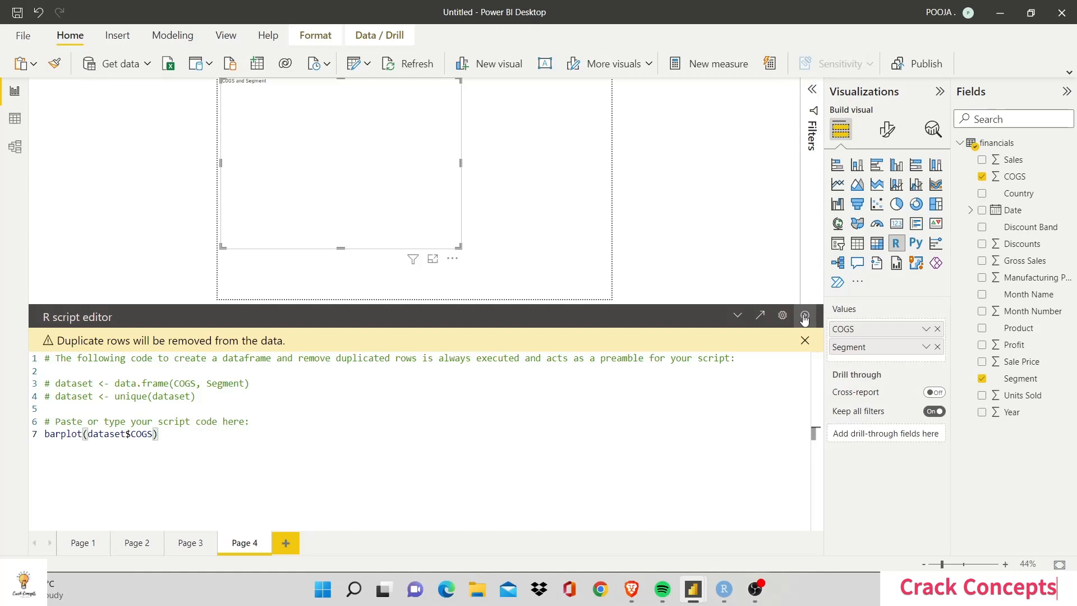
click(804, 317)
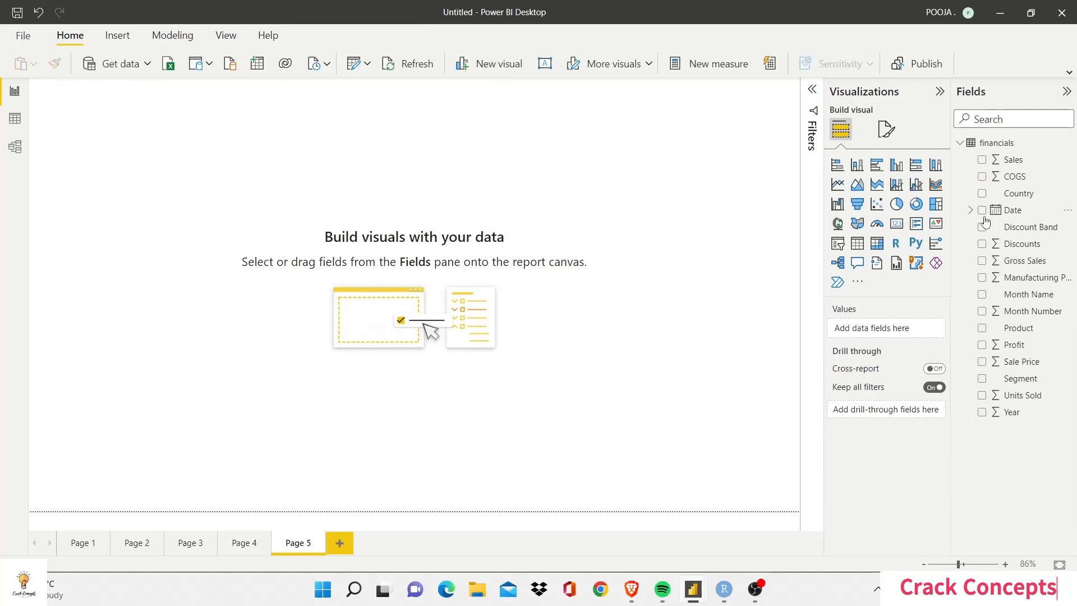
Place a Python script visual on Page 5 and expand its script editor
click(915, 242)
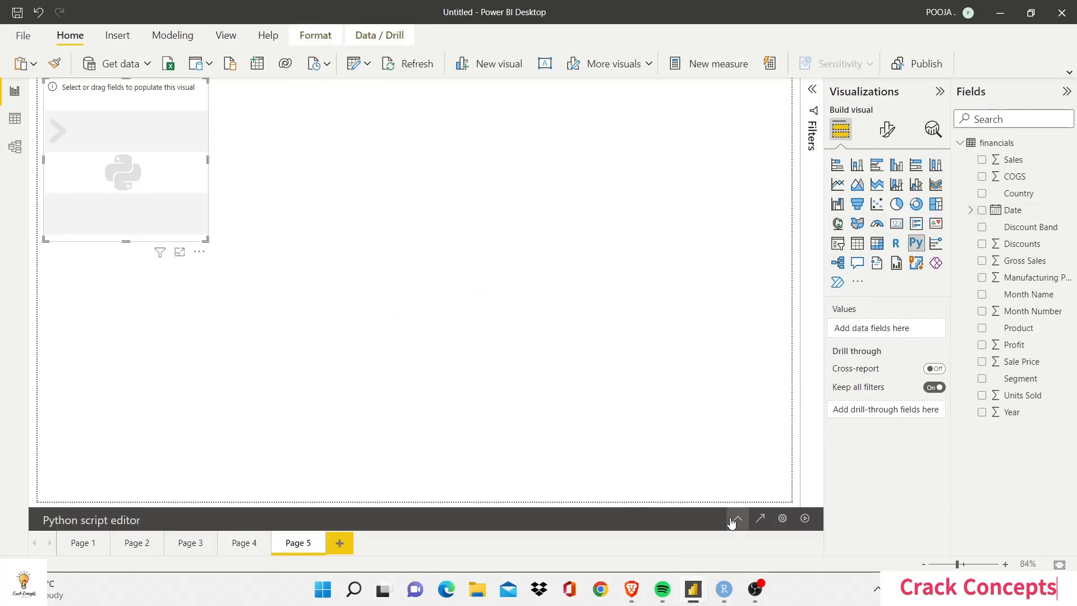
click(735, 518)
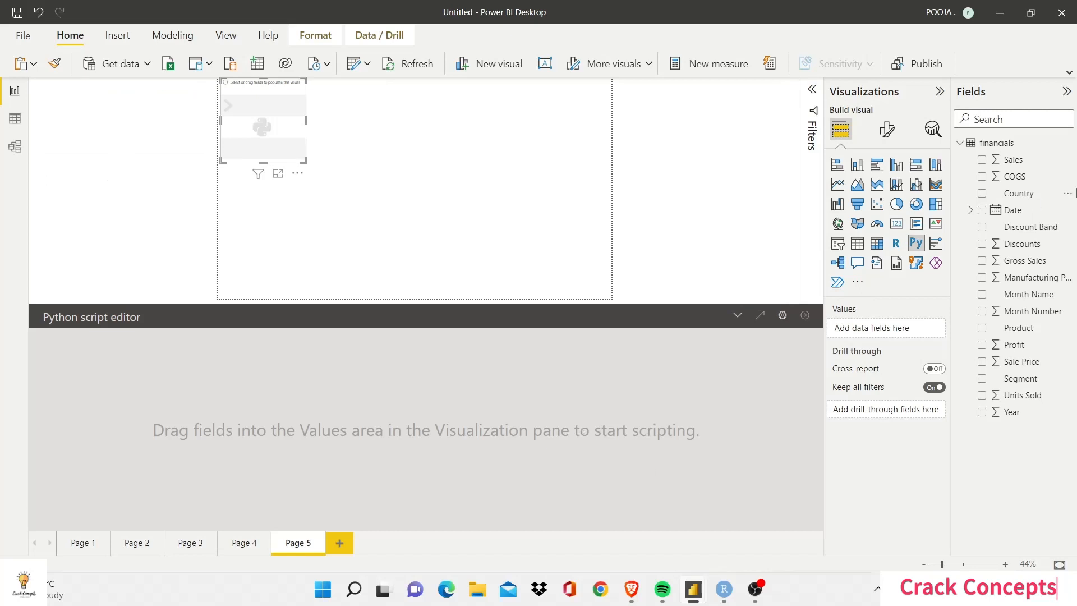
mouse_move(923, 329)
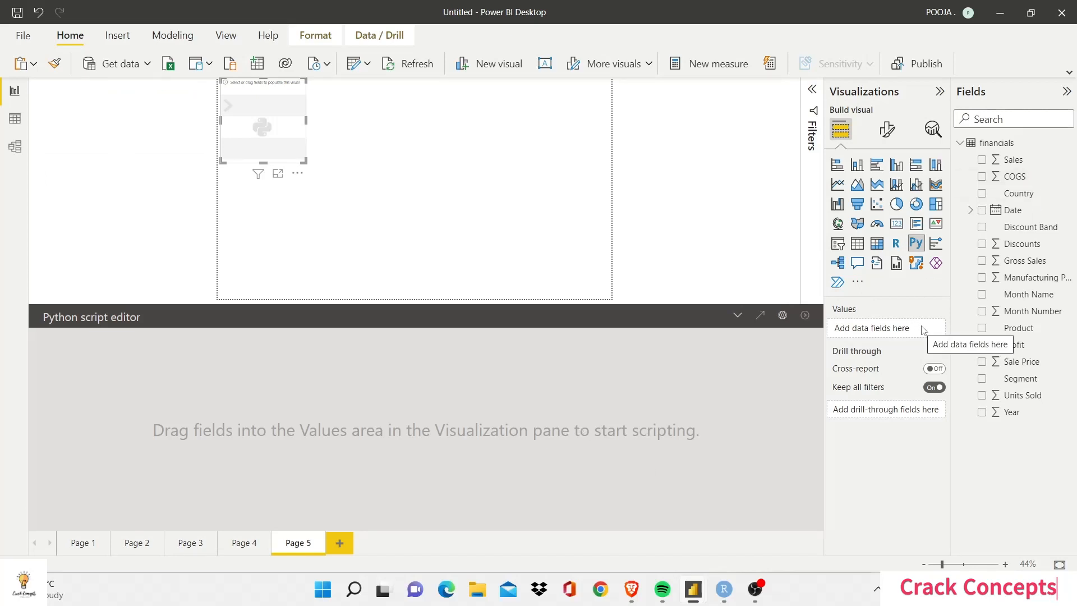